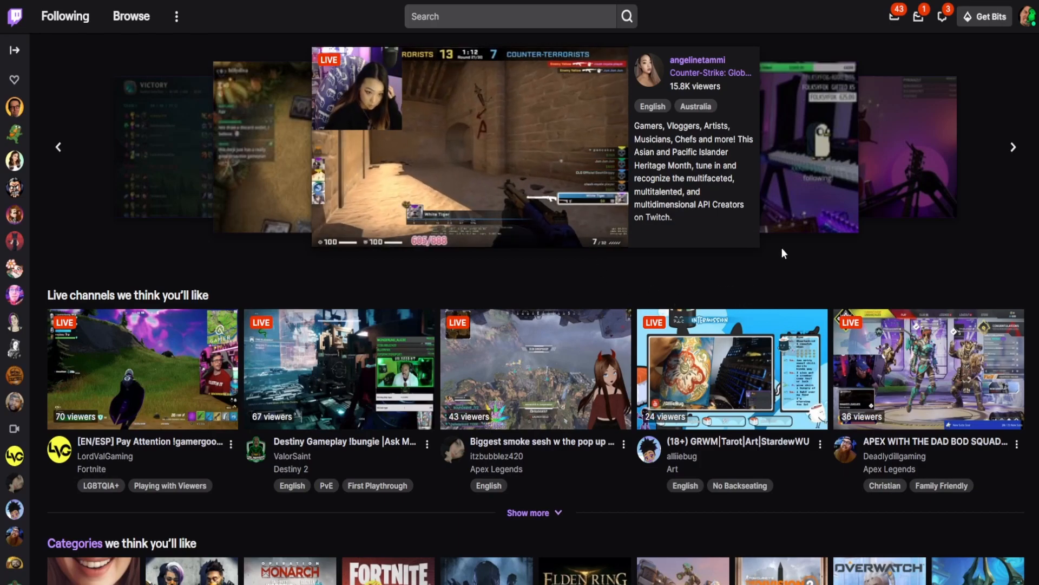
- Go from the profile avatar menu to the Creator Dashboard
left_click(1029, 16)
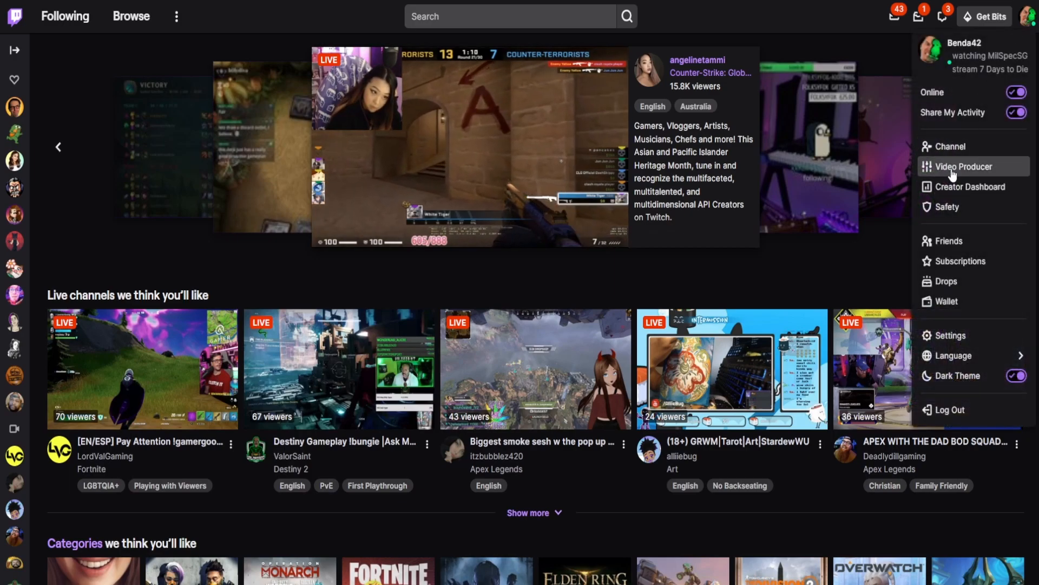
left_click(972, 186)
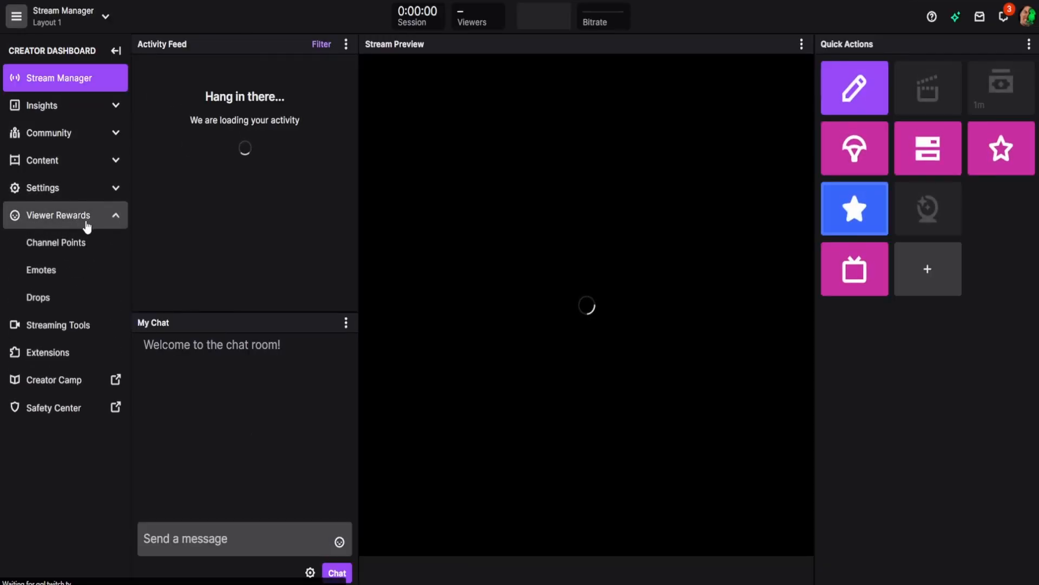
- Reach the Custom Rewards list under Channel Points' Manage Rewards & Challenges page
left_click(55, 241)
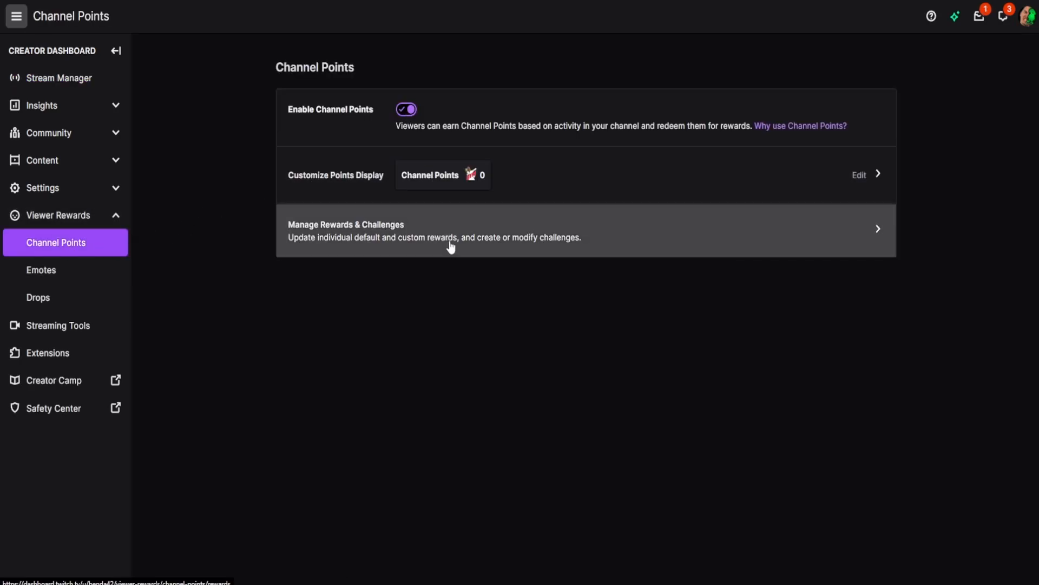
left_click(465, 229)
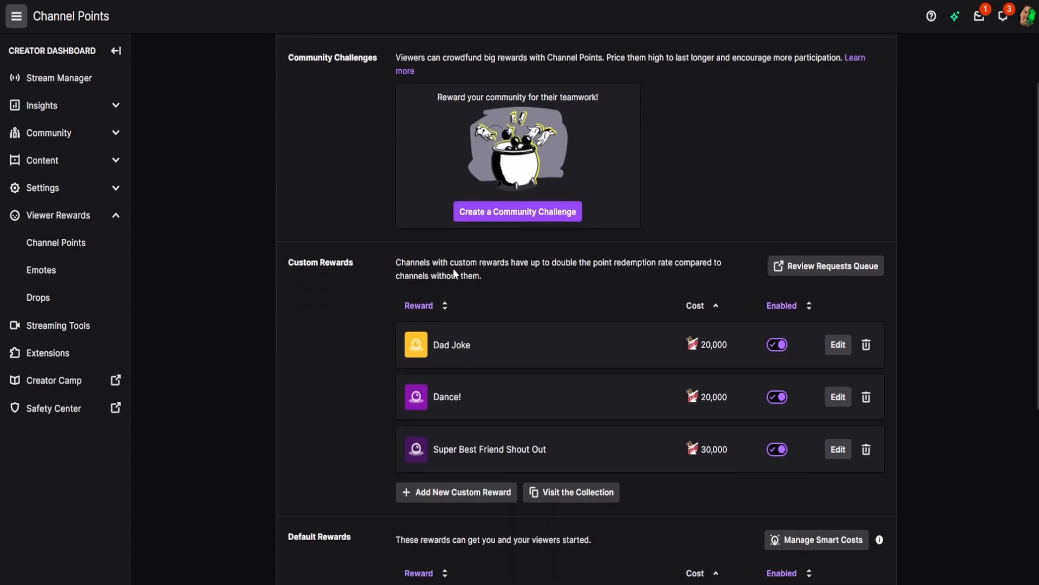
scroll("down", 3)
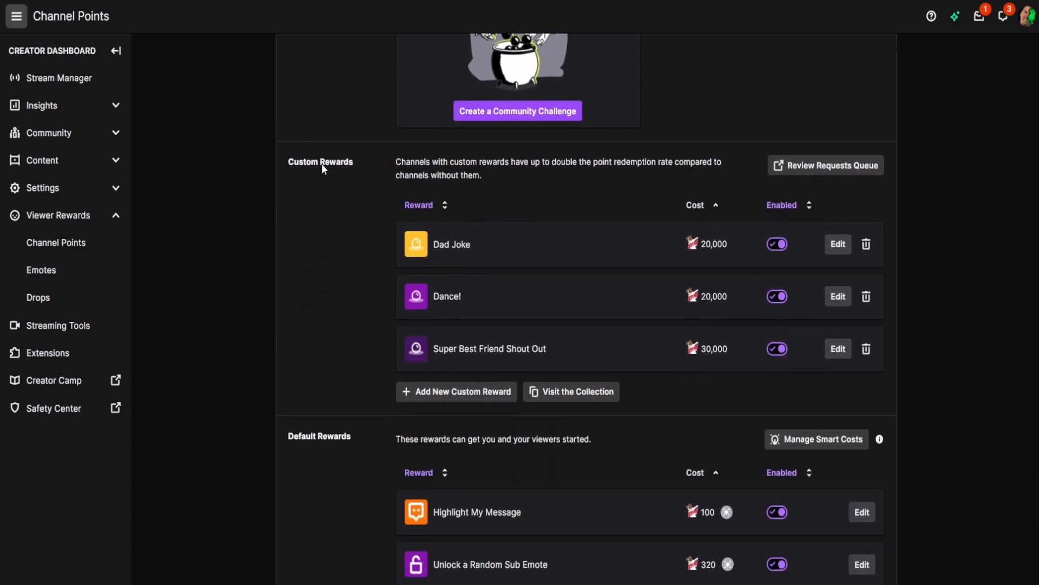
mouse_move(456, 391)
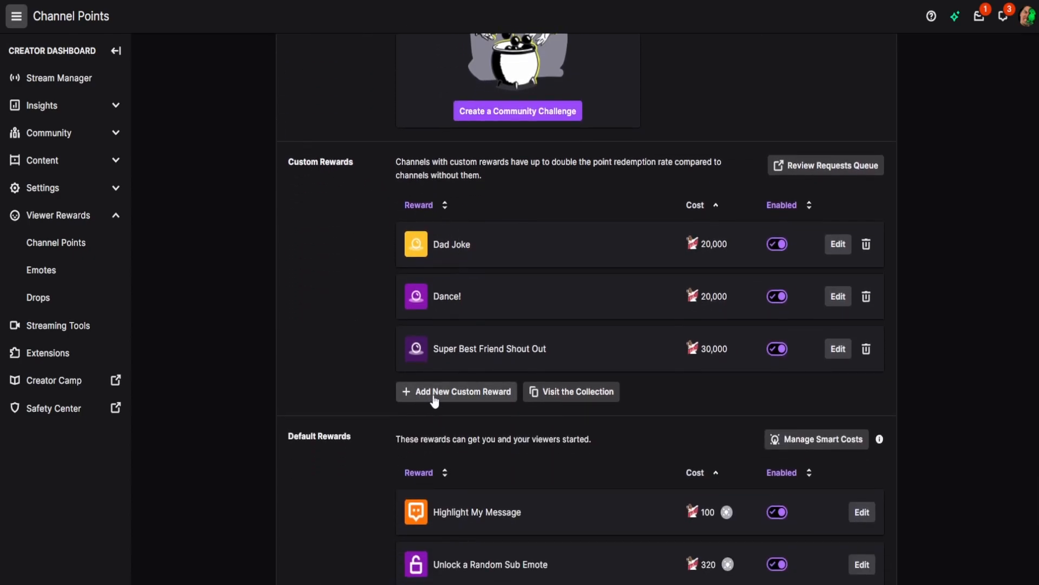
- Start a new custom reward and name it 'VIP Status'
left_click(456, 391)
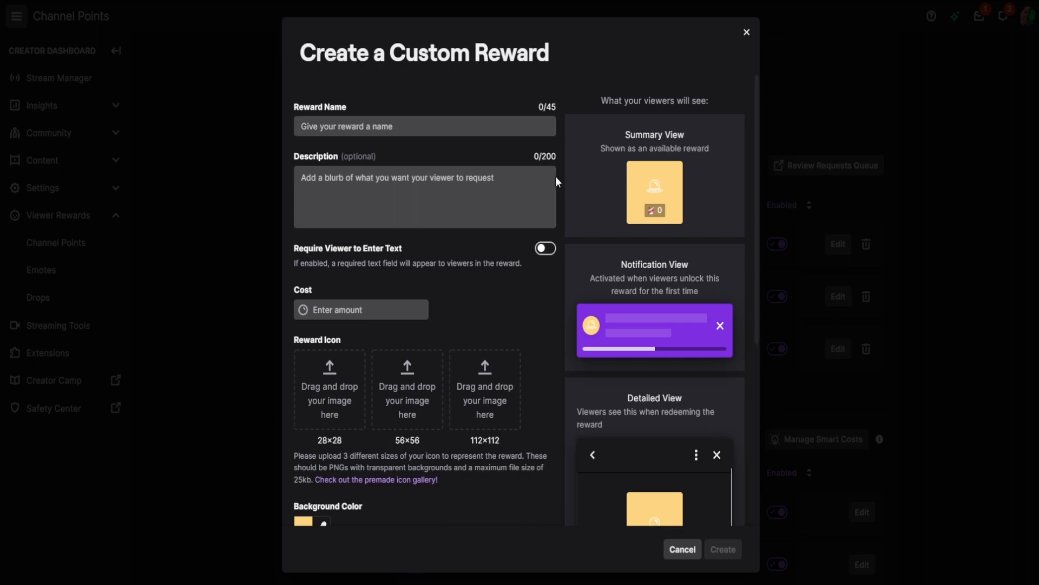
left_click(424, 125)
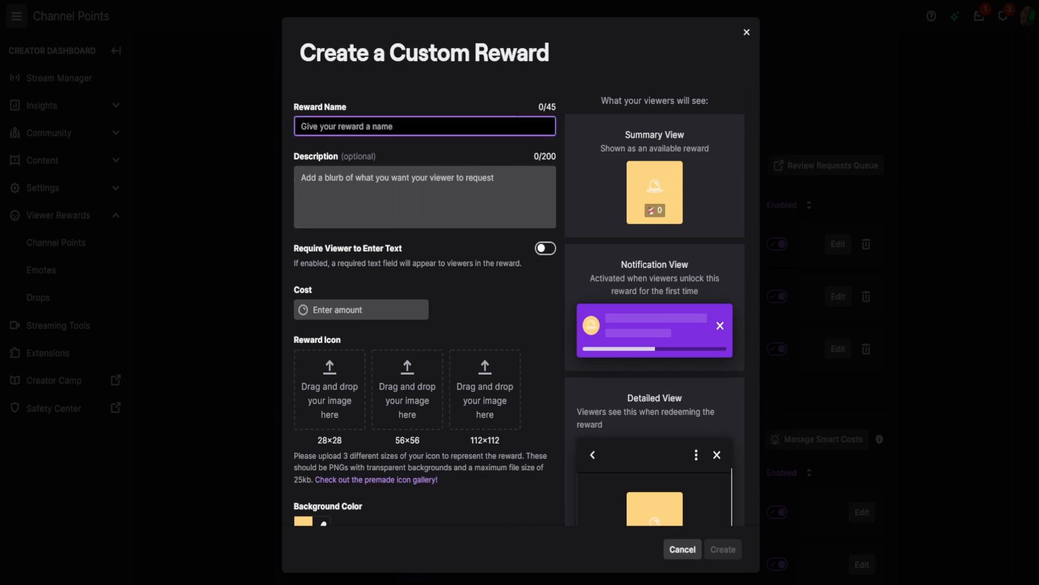
type("VIP Status")
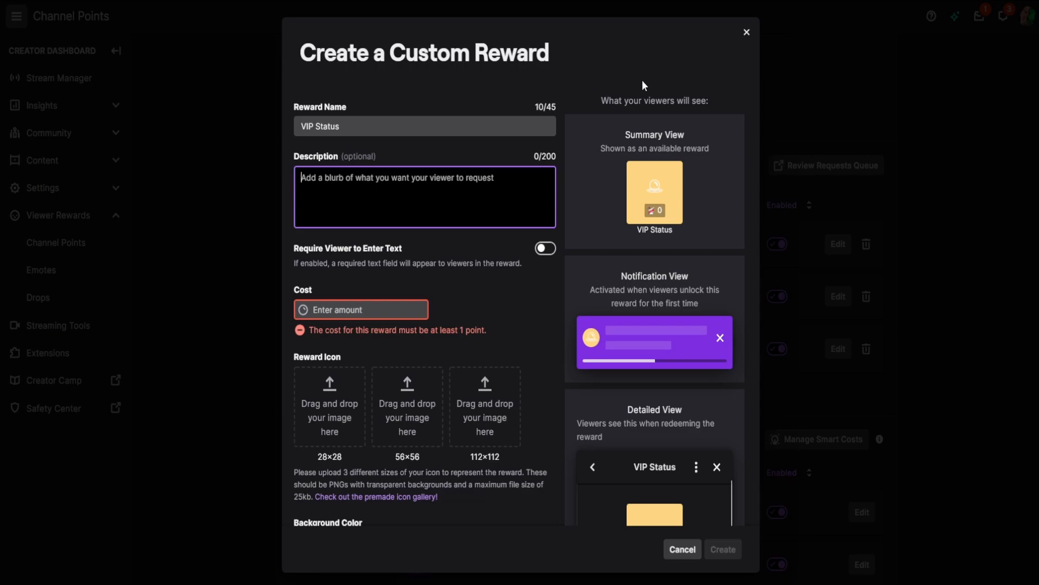
- Describe the reward as 'Get Vip status' and set its cost to 100000 points
type("Get")
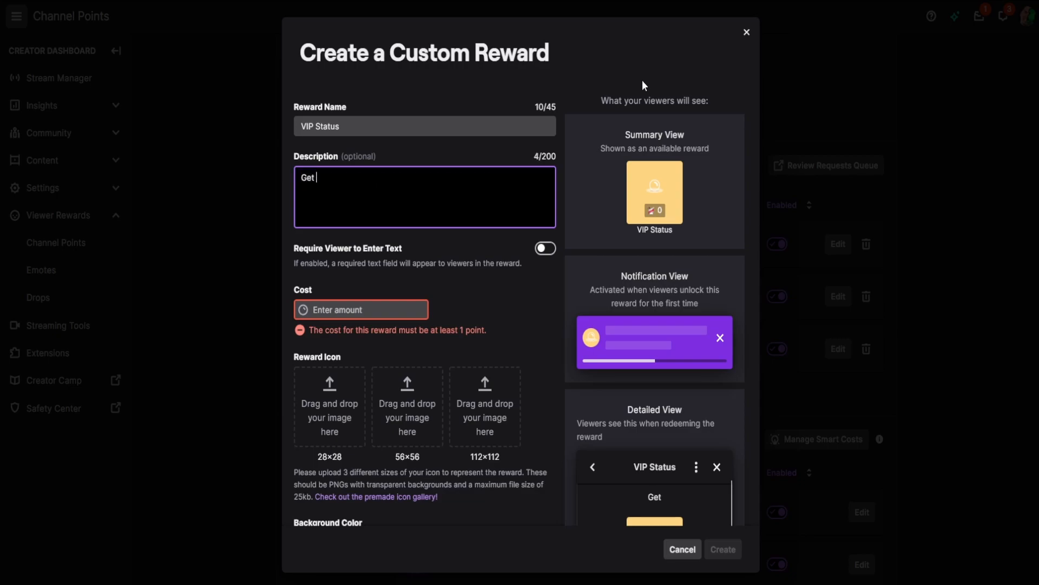
type("Vip status")
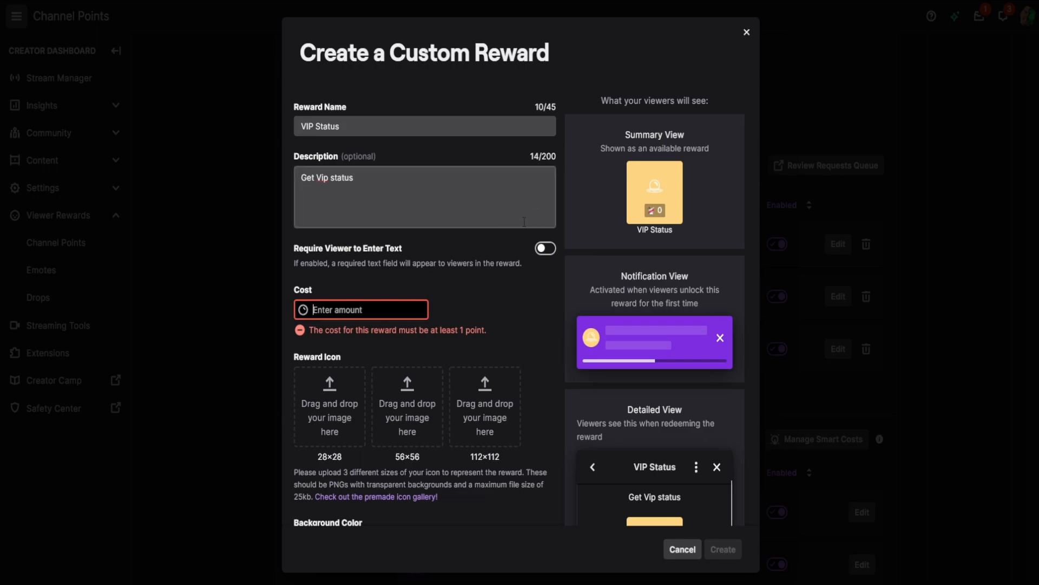
type("100000")
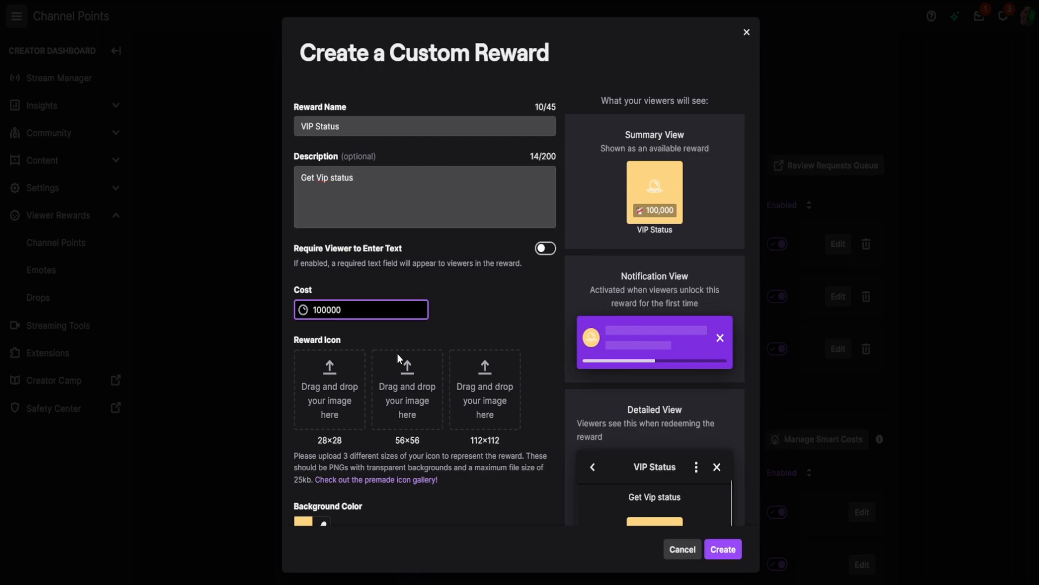
mouse_move(465, 409)
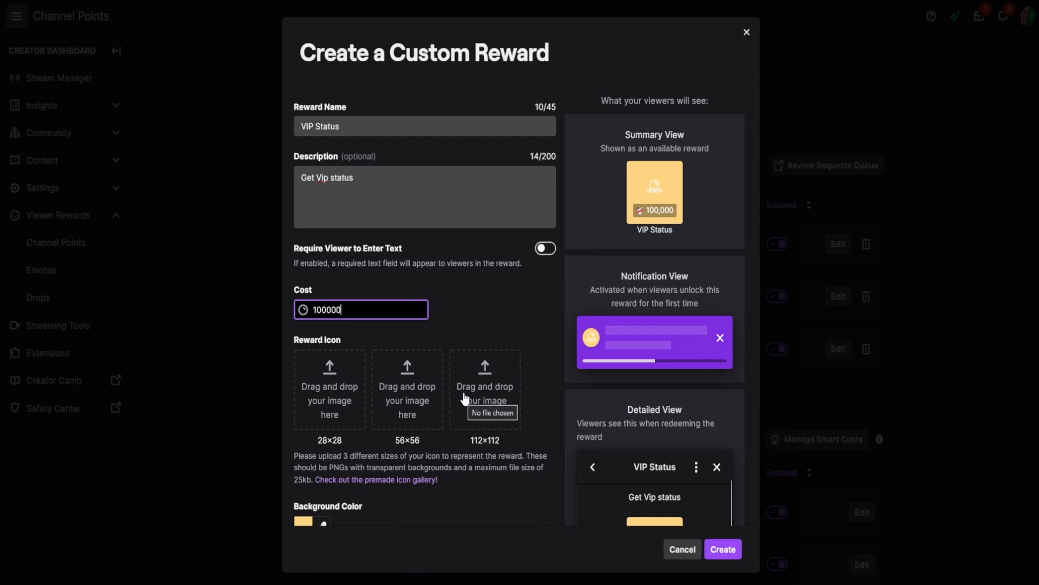
mouse_move(448, 378)
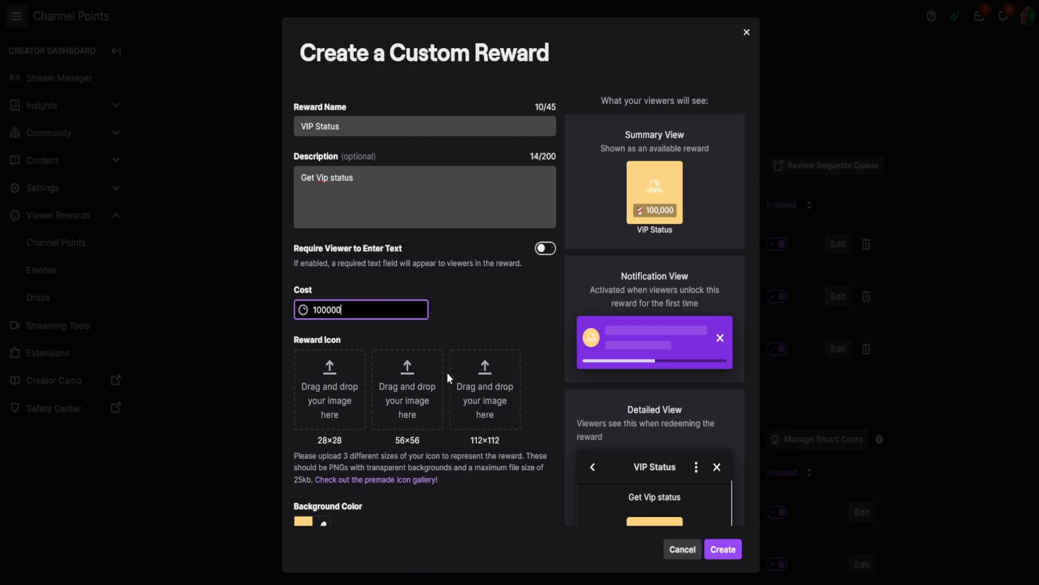
scroll("down", 3)
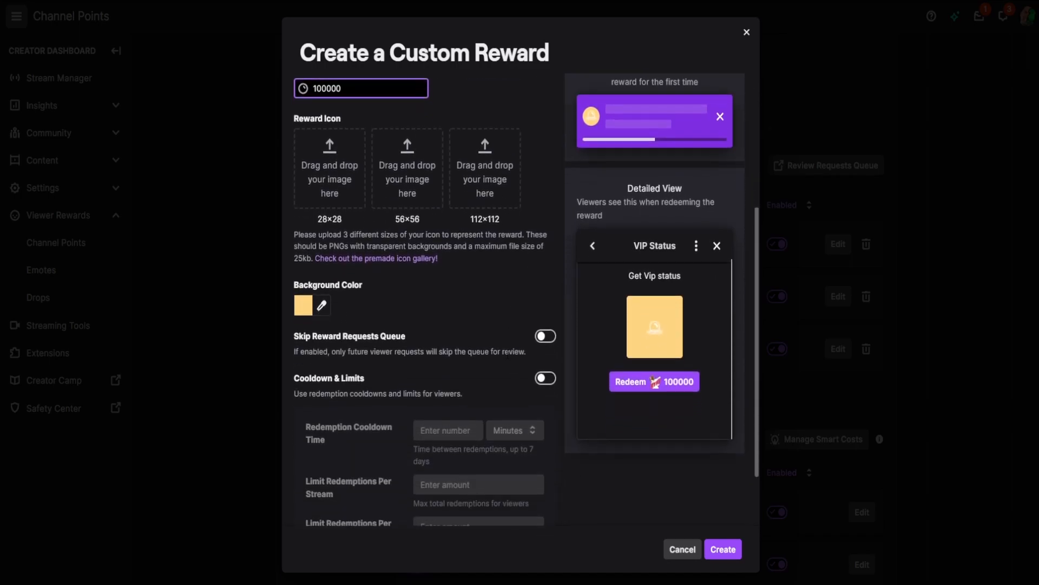